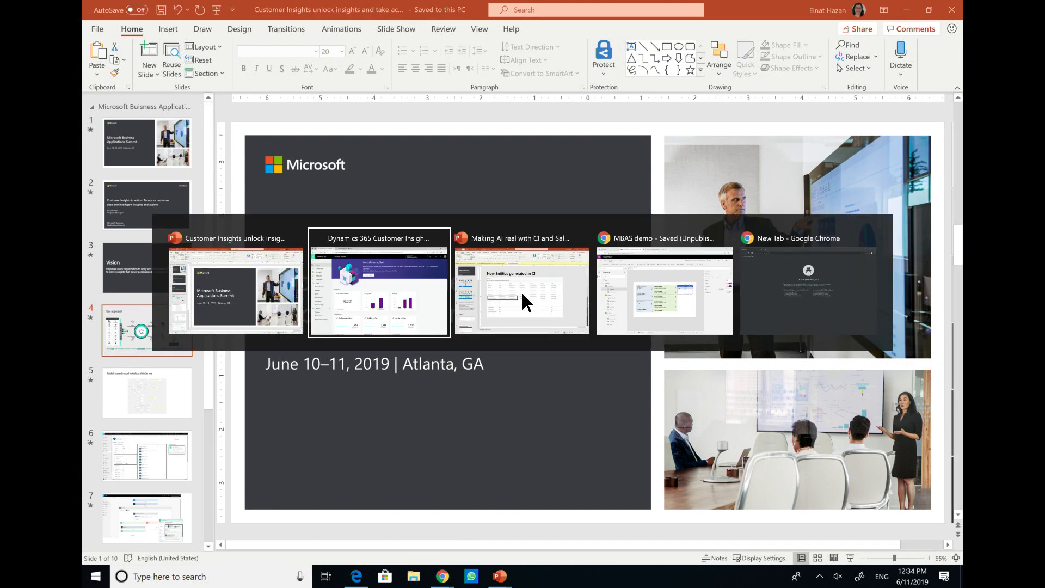
Switch to the Customer Insights window to view the home page with 10,001 hotel customers.
{"action": "left_click", "coordinate": [379, 238]}
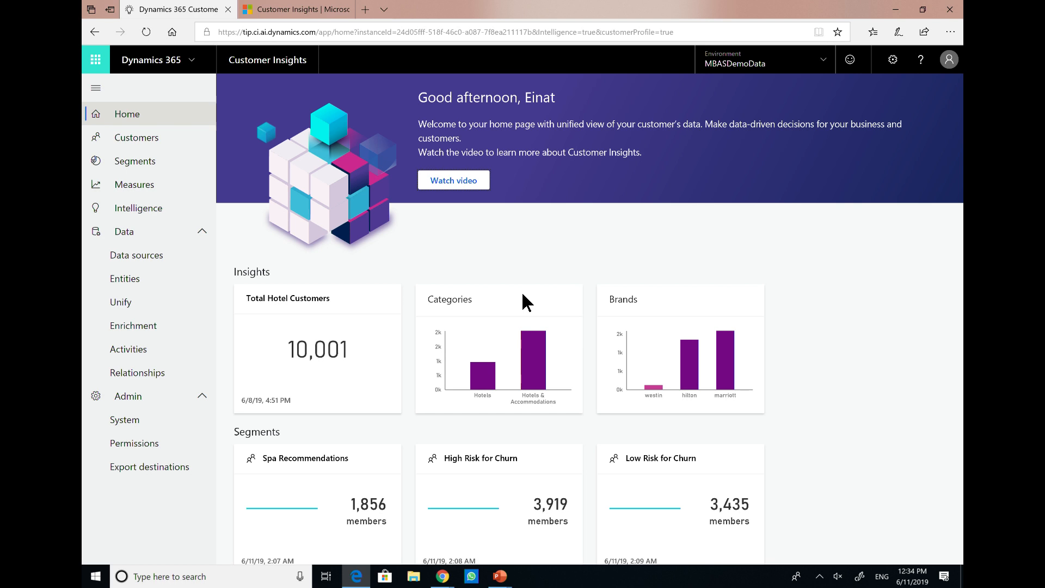
{"action": "left_click", "coordinate": [136, 254]}
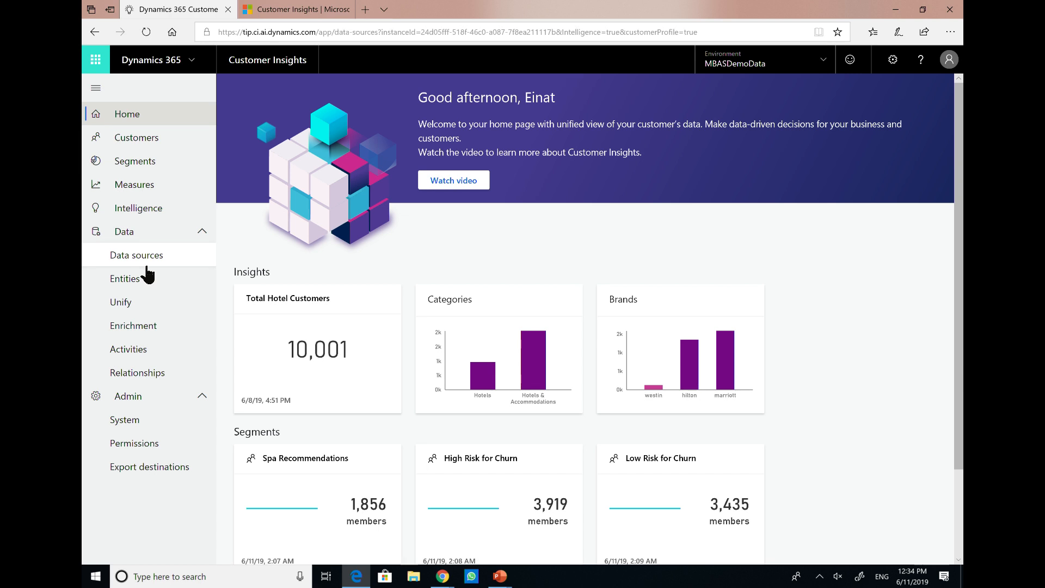
Review the three data sources and the Map, Match and Merge steps, then Measures.
{"action": "left_click", "coordinate": [136, 254]}
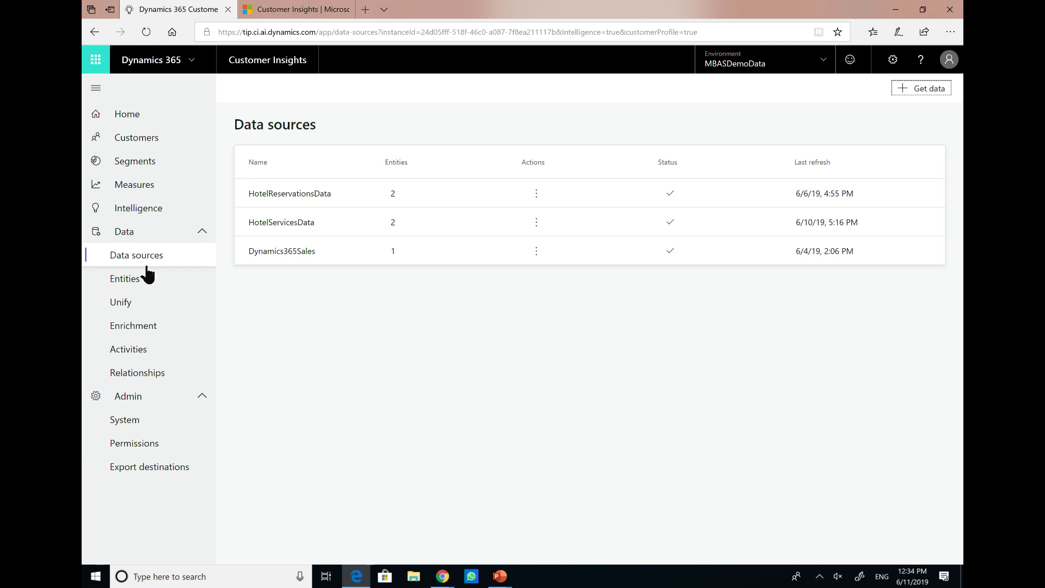
{"action": "mouse_move", "coordinate": [121, 302]}
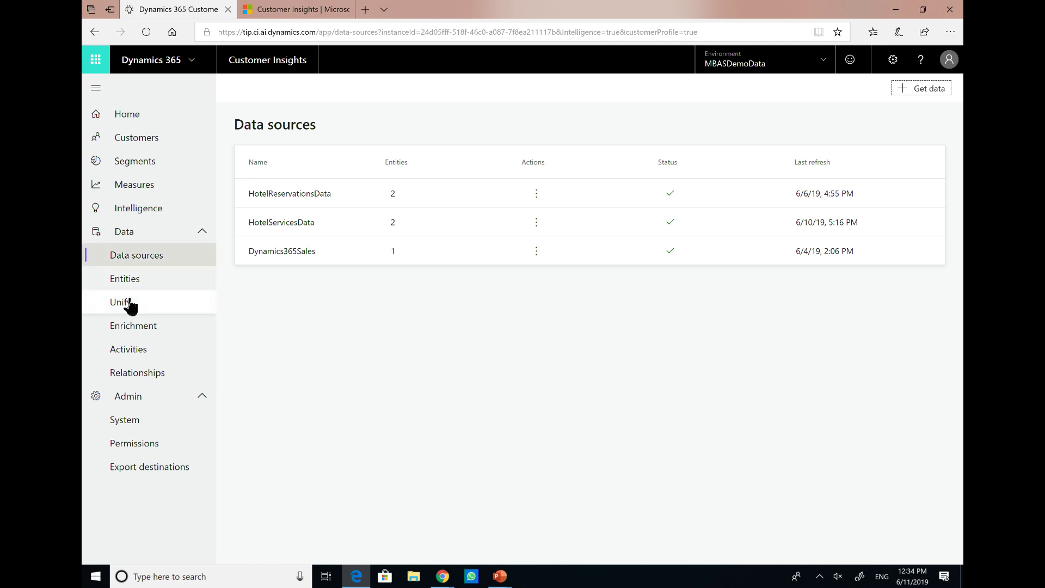
{"action": "left_click", "coordinate": [121, 301]}
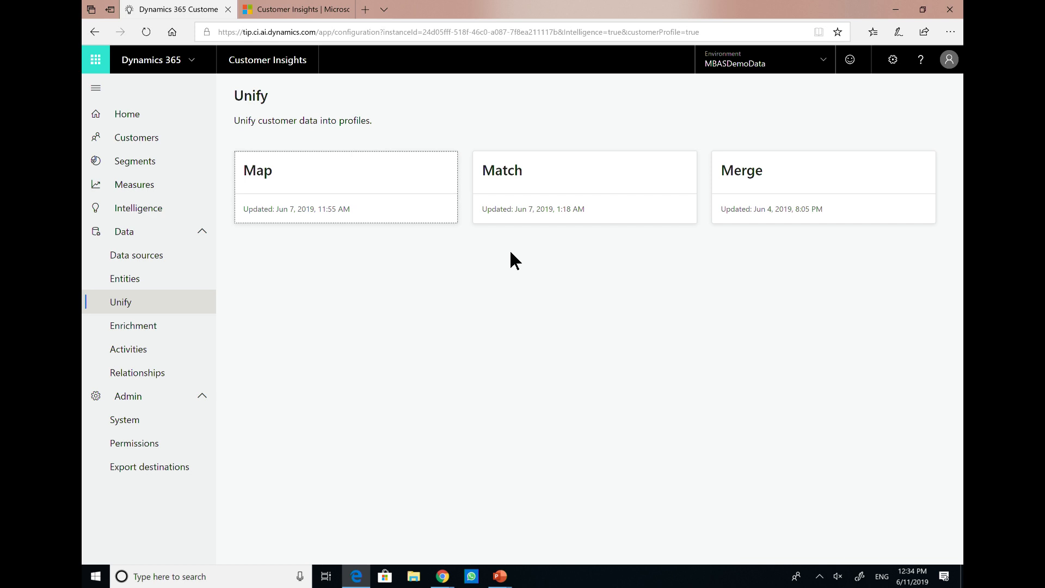
{"action": "mouse_move", "coordinate": [202, 203]}
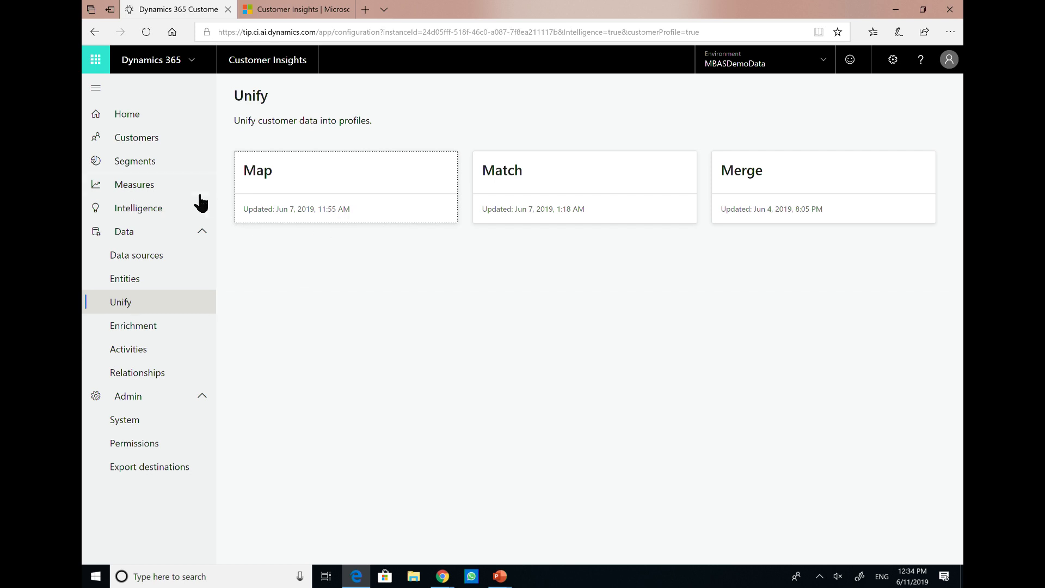
{"action": "left_click", "coordinate": [133, 185]}
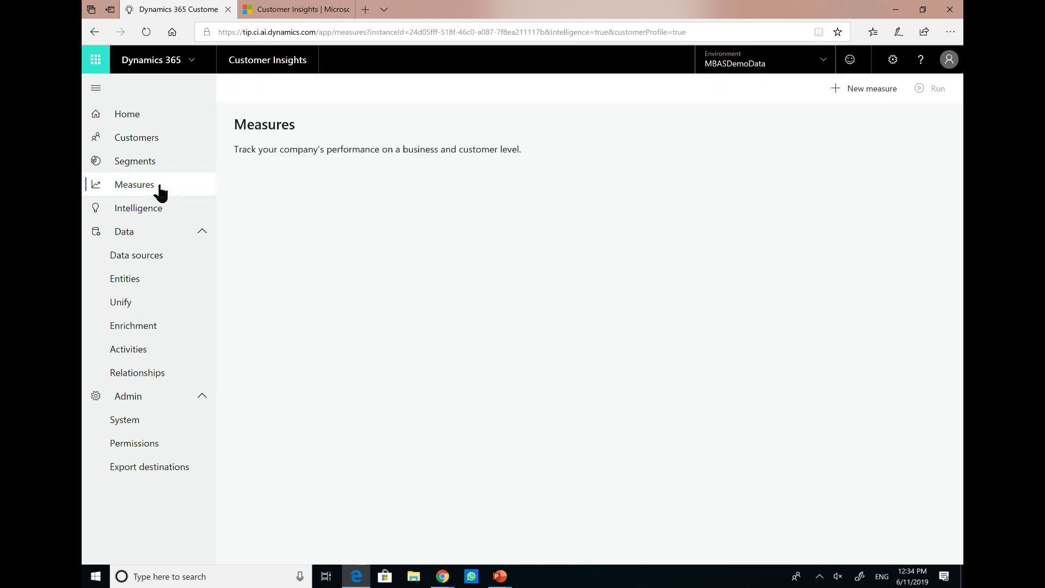
Look over the eight customer and business measures, then go to Export destinations.
{"action": "left_click", "coordinate": [134, 184]}
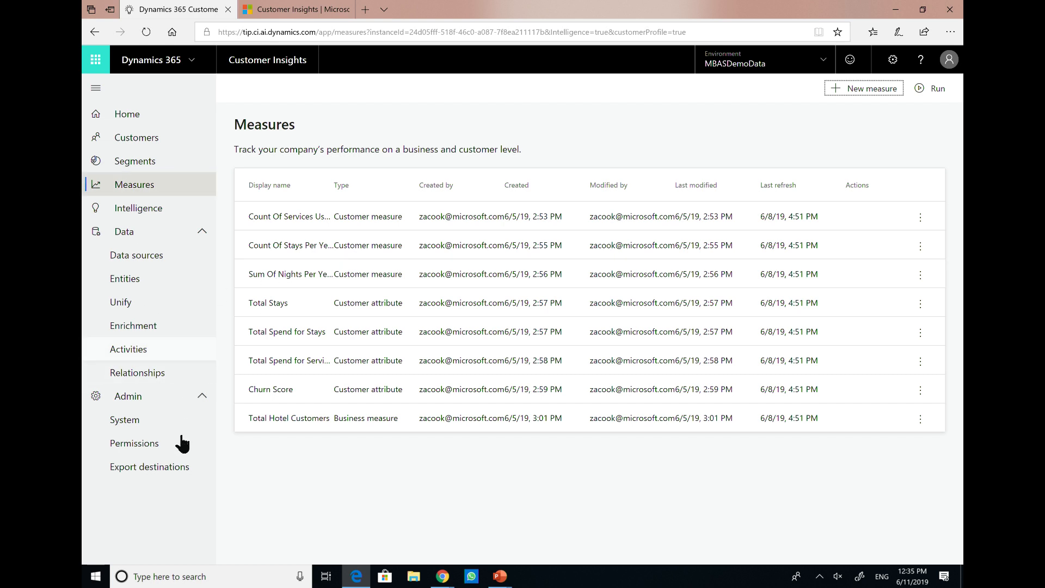
{"action": "left_click", "coordinate": [149, 466]}
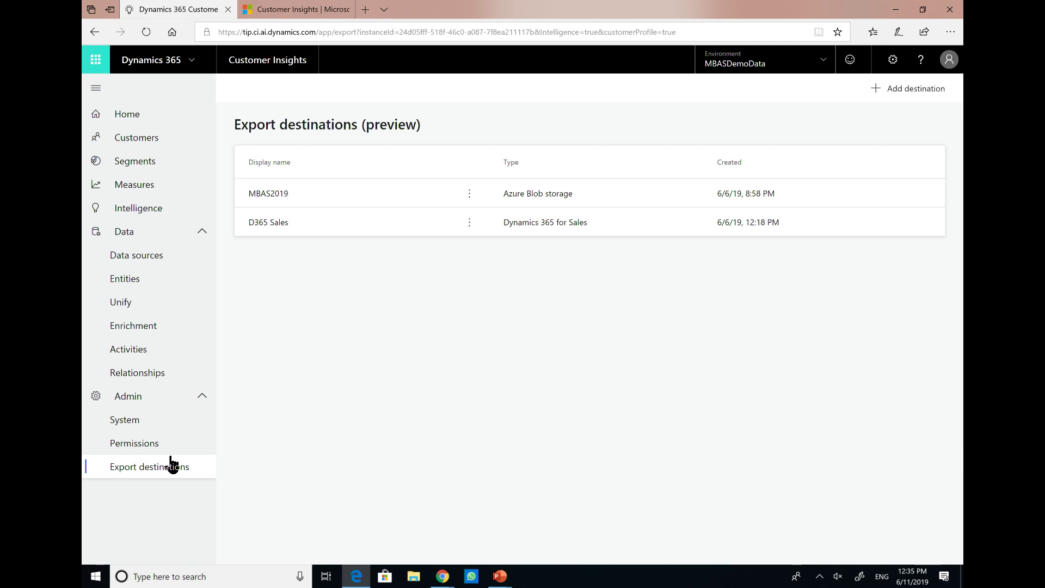
{"action": "mouse_move", "coordinate": [133, 326]}
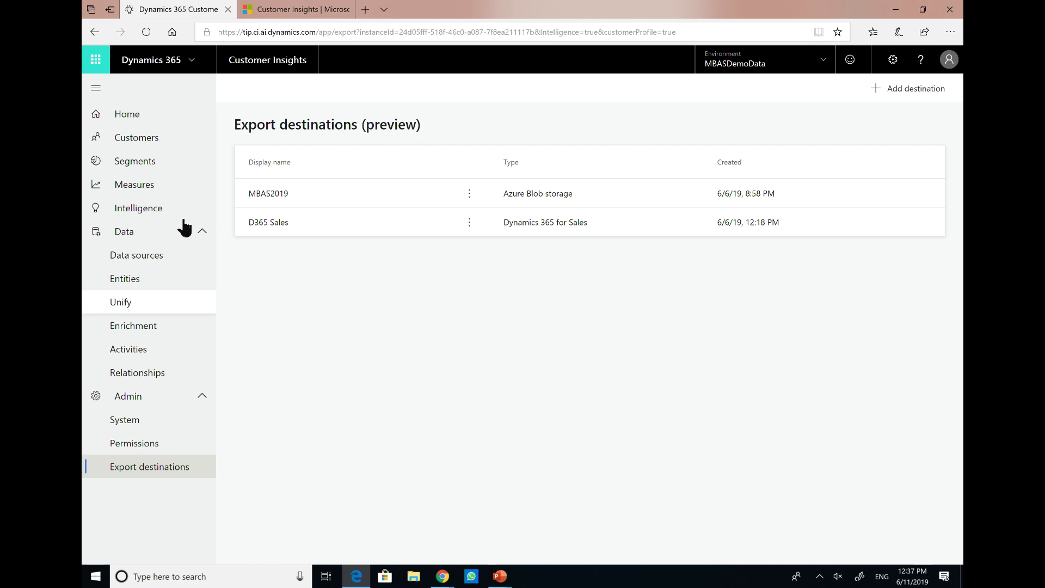
Go to Intelligence to list the Customer Churn Score and Customer Recommendations workflows.
{"action": "left_click", "coordinate": [138, 208]}
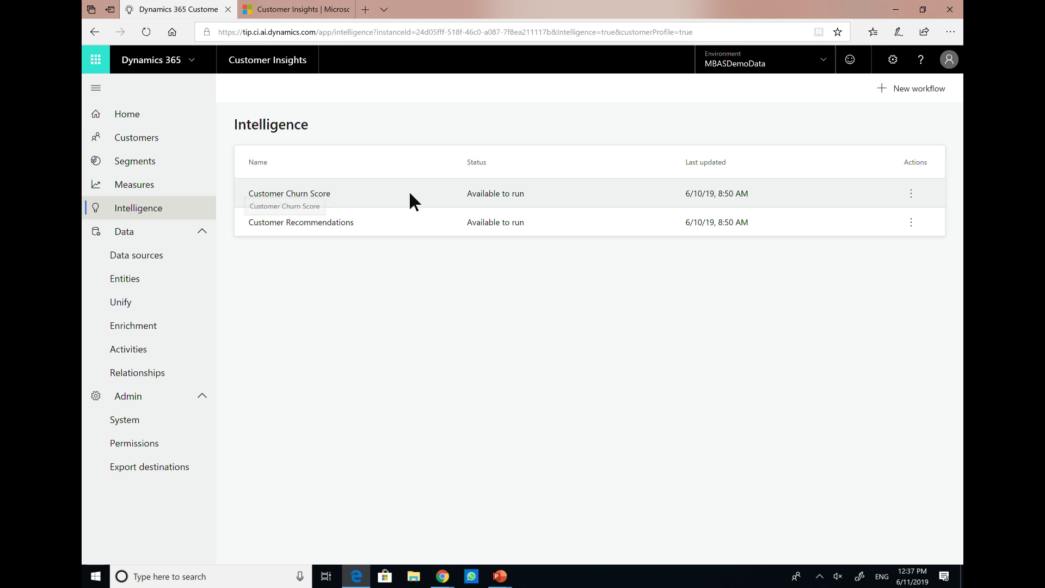
Edit Customer Churn Score and step through its web service and three input entities.
{"action": "left_click", "coordinate": [910, 193]}
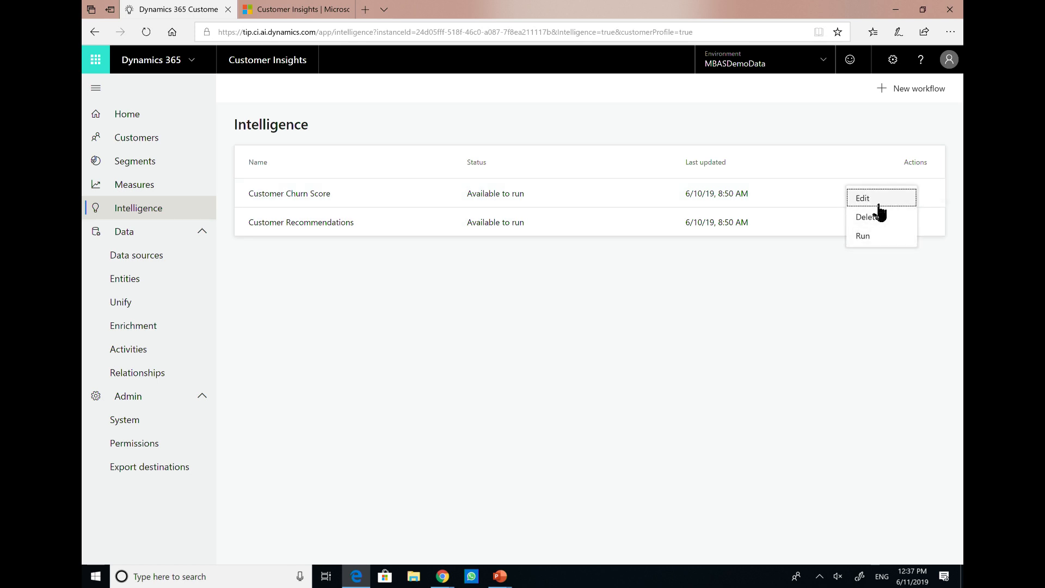
{"action": "left_click", "coordinate": [861, 198]}
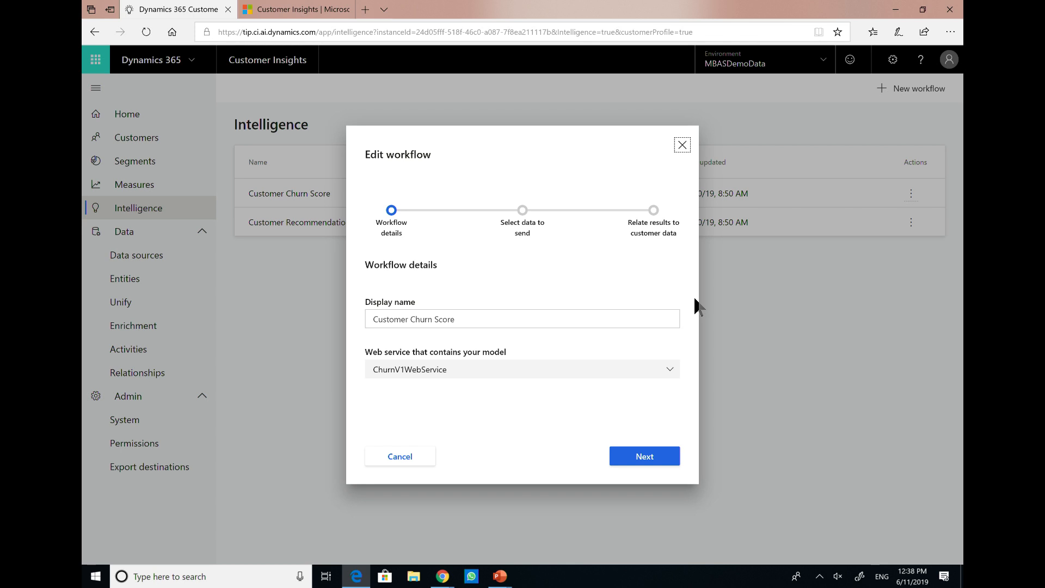
{"action": "mouse_move", "coordinate": [861, 438]}
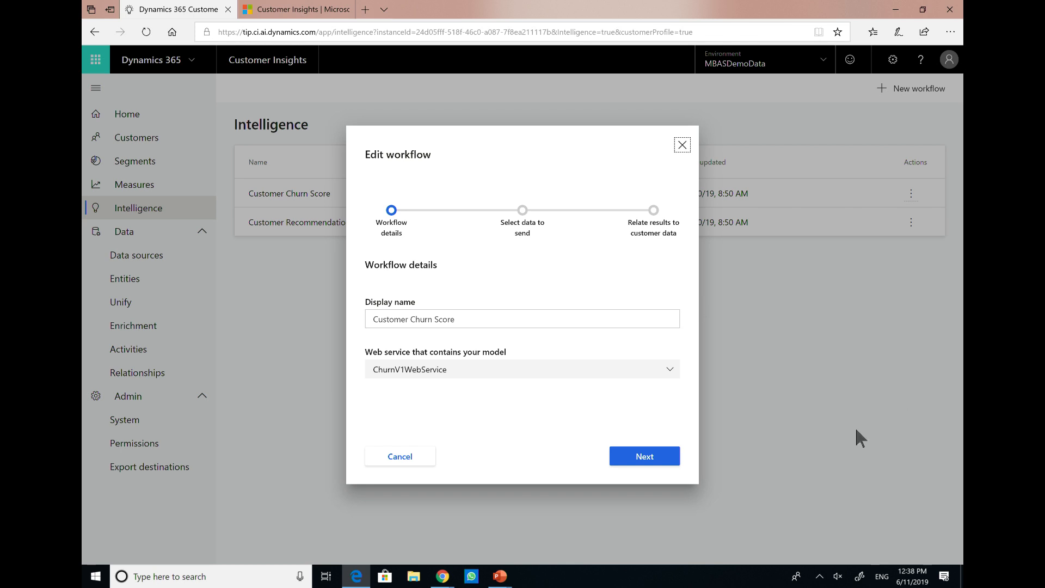
{"action": "left_click", "coordinate": [644, 456]}
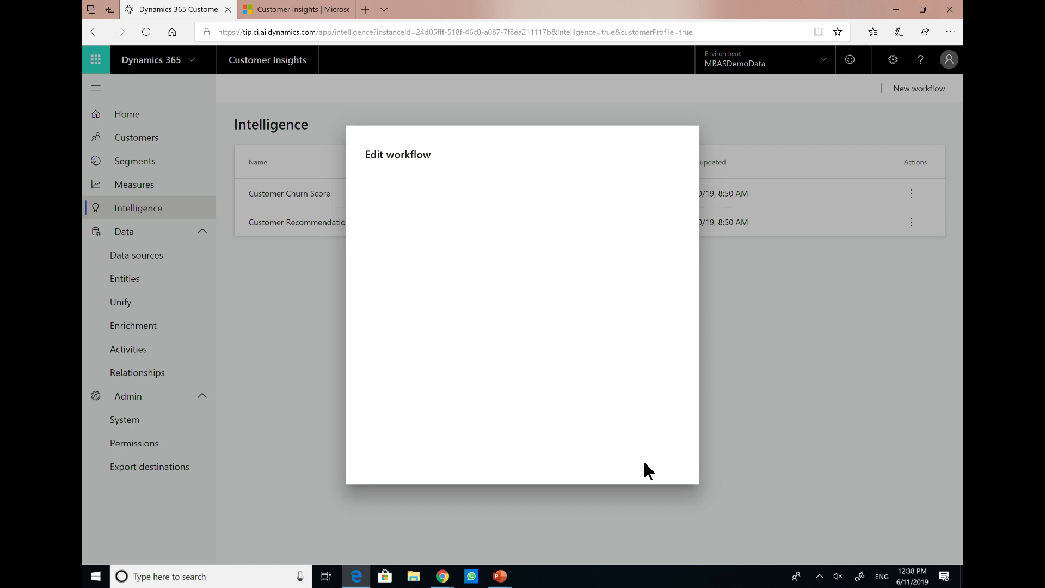
{"action": "left_click", "coordinate": [644, 456]}
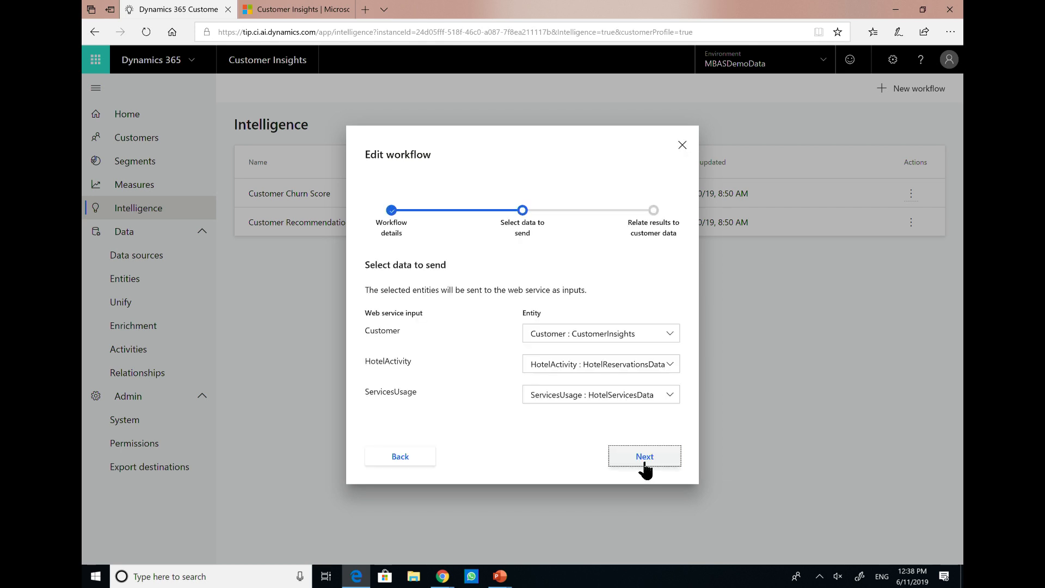
{"action": "left_click", "coordinate": [644, 456]}
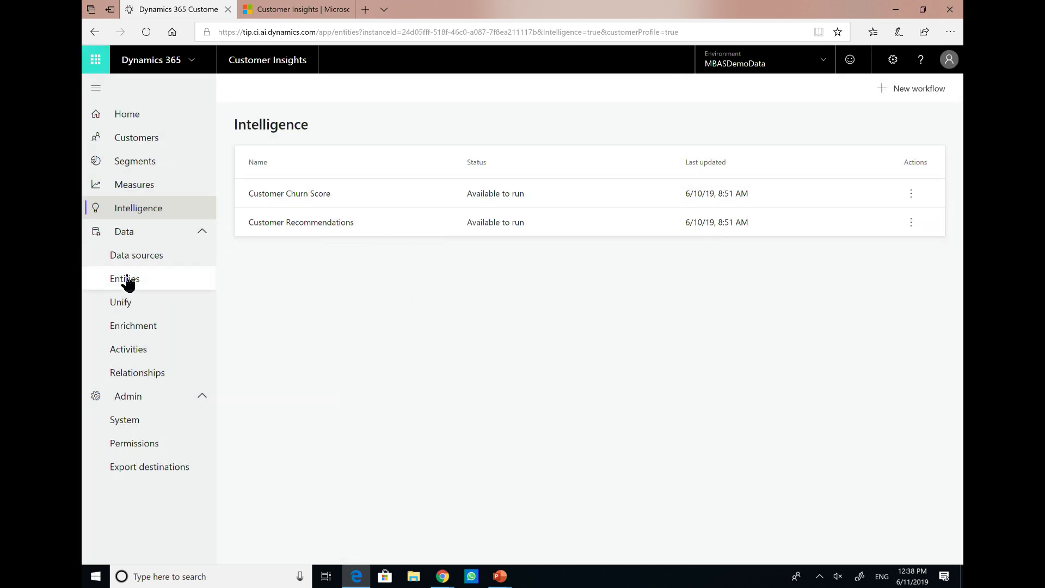
Browse the entities list, including CustomerChurnScore, then go to Segments.
{"action": "left_click", "coordinate": [124, 279]}
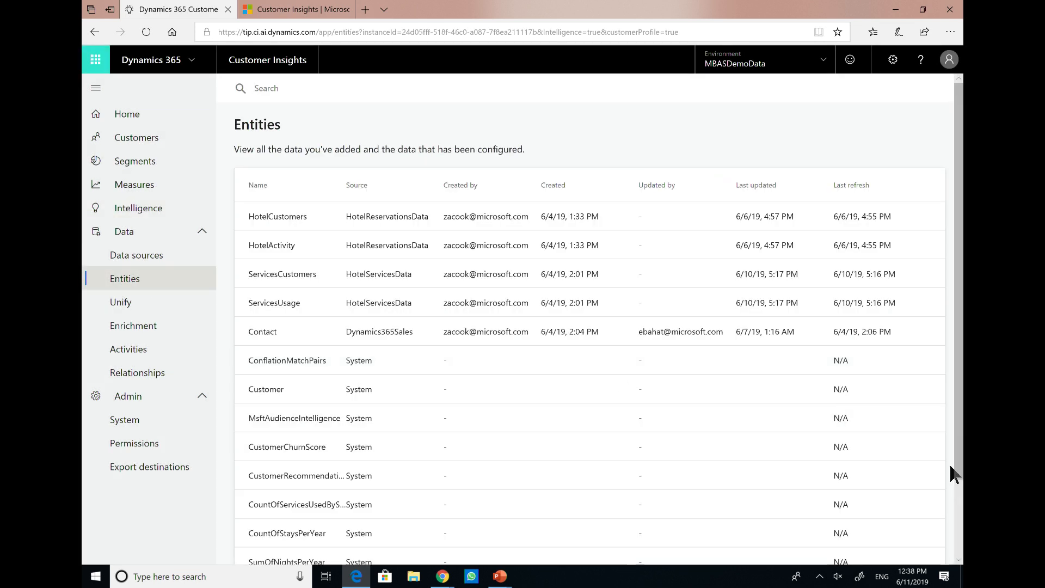
{"action": "scroll", "scroll_direction": "down", "scroll_amount": 3}
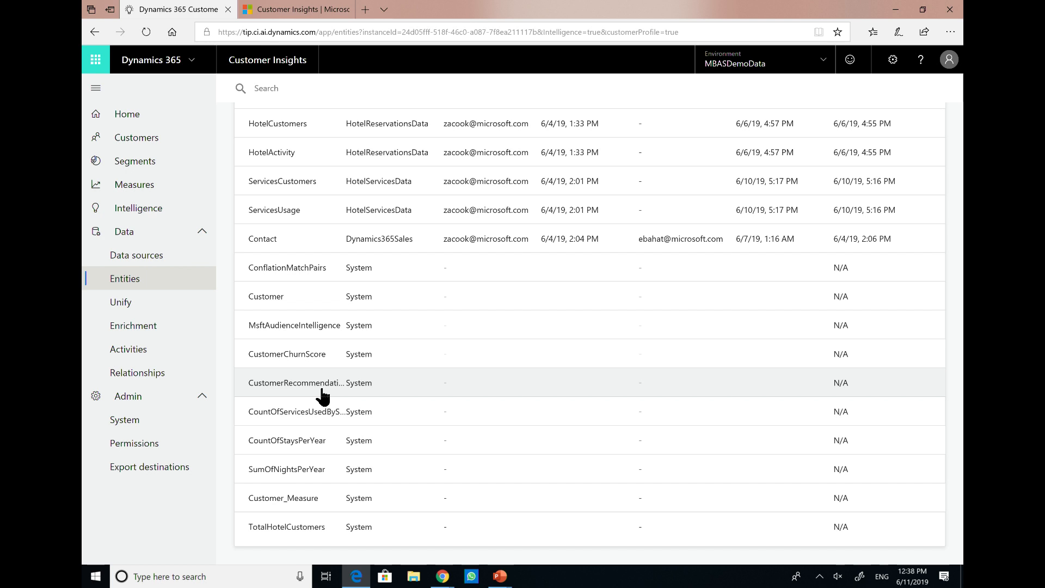
{"action": "left_click", "coordinate": [265, 87]}
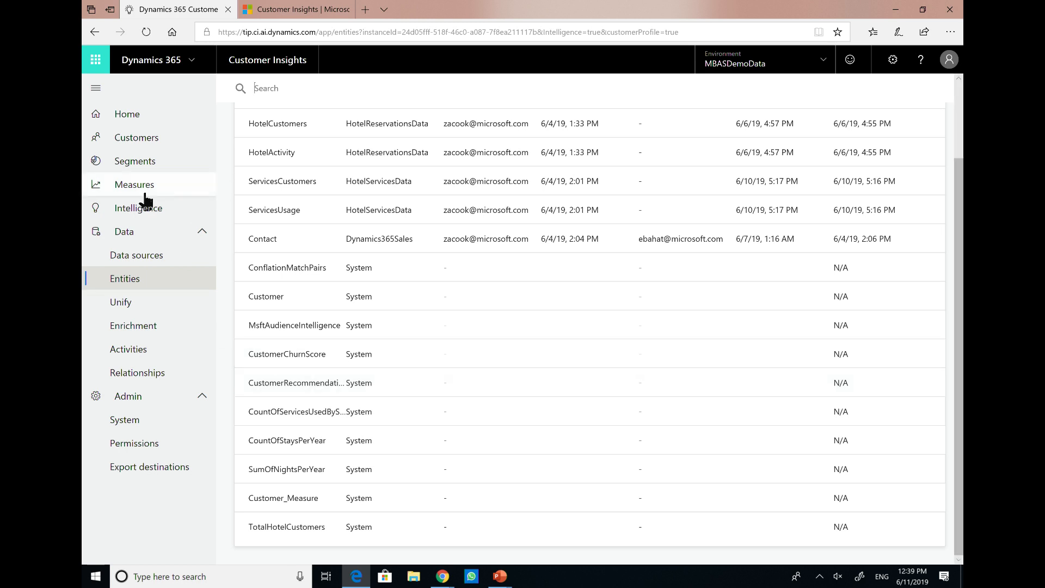
{"action": "left_click", "coordinate": [134, 161]}
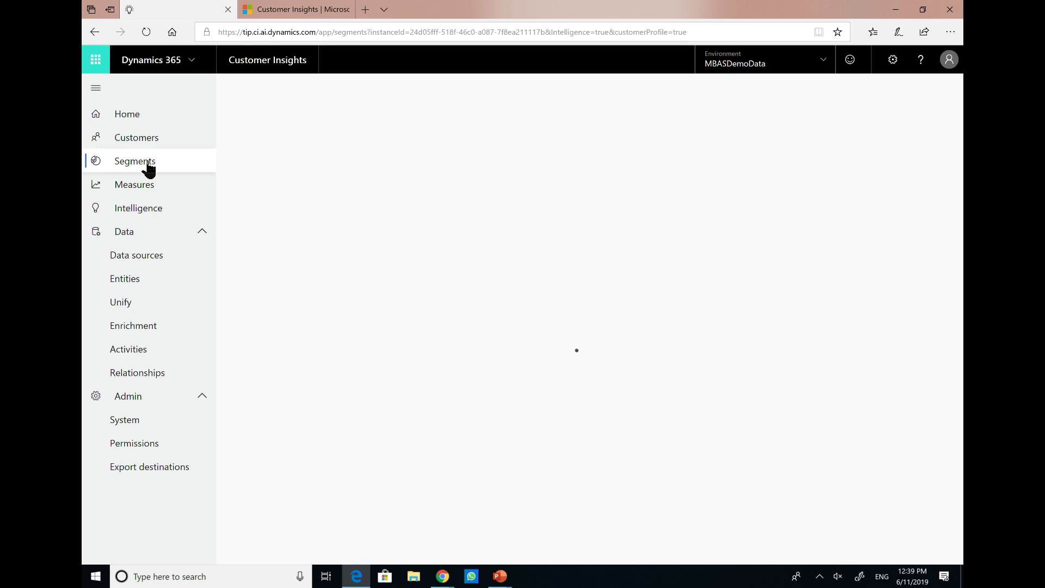
Load the Segments page showing High Risk for Churn, Low Risk for Churn and Spa Recommendations.
{"action": "left_click", "coordinate": [134, 160]}
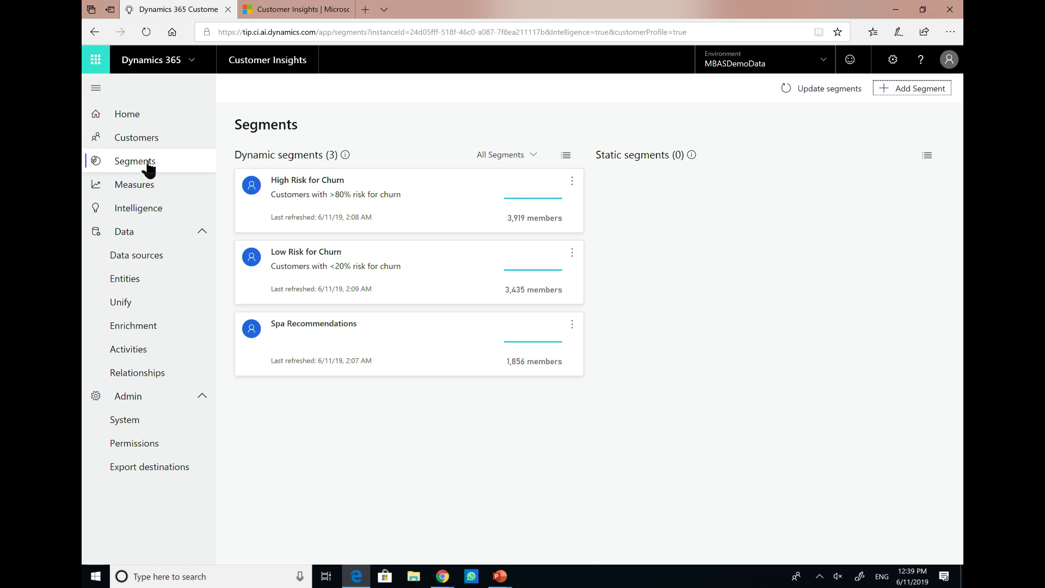
{"action": "mouse_move", "coordinate": [661, 428]}
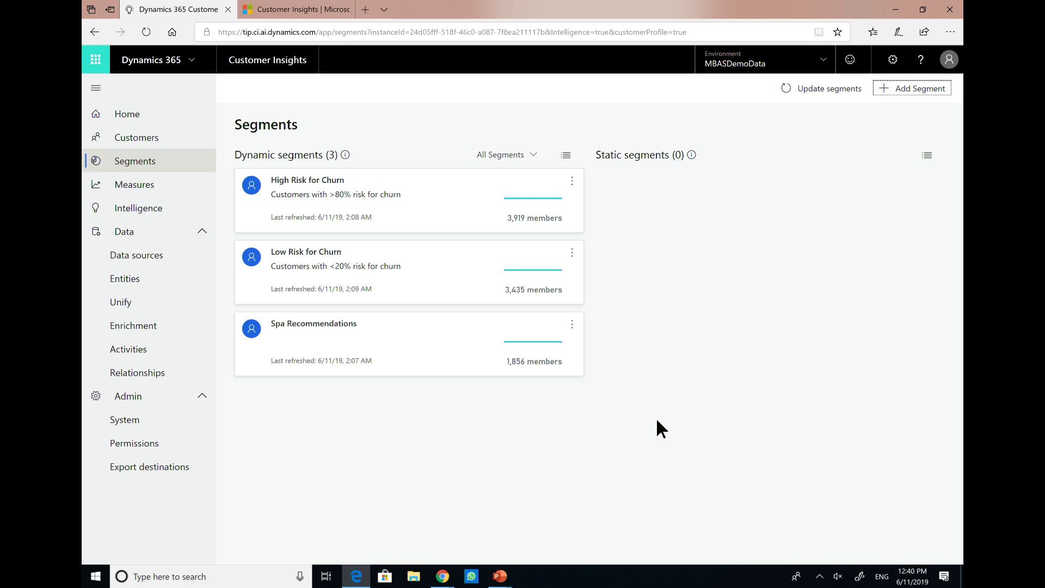
{"action": "mouse_move", "coordinate": [537, 513]}
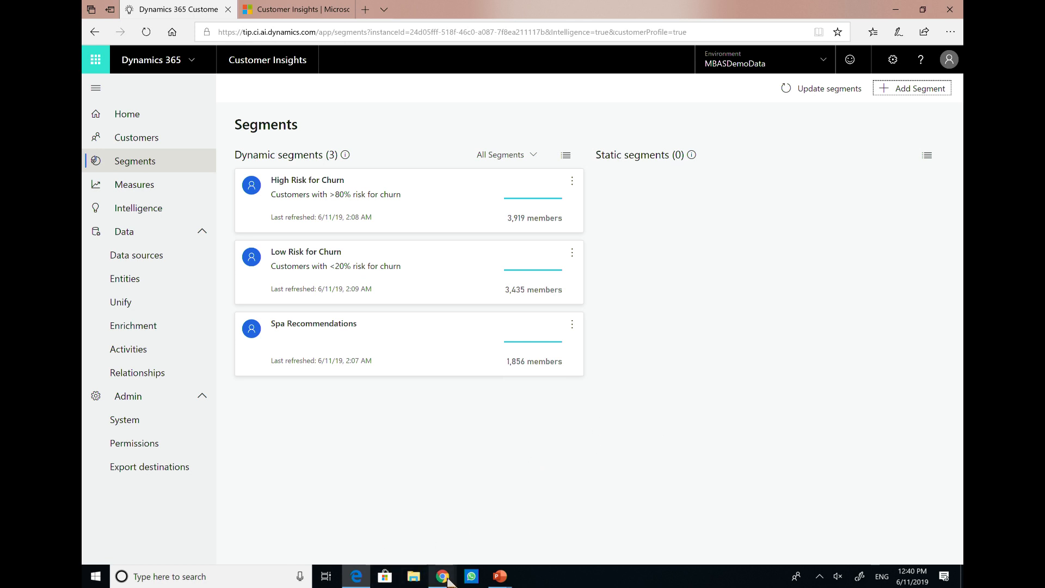
{"action": "mouse_move", "coordinate": [442, 576]}
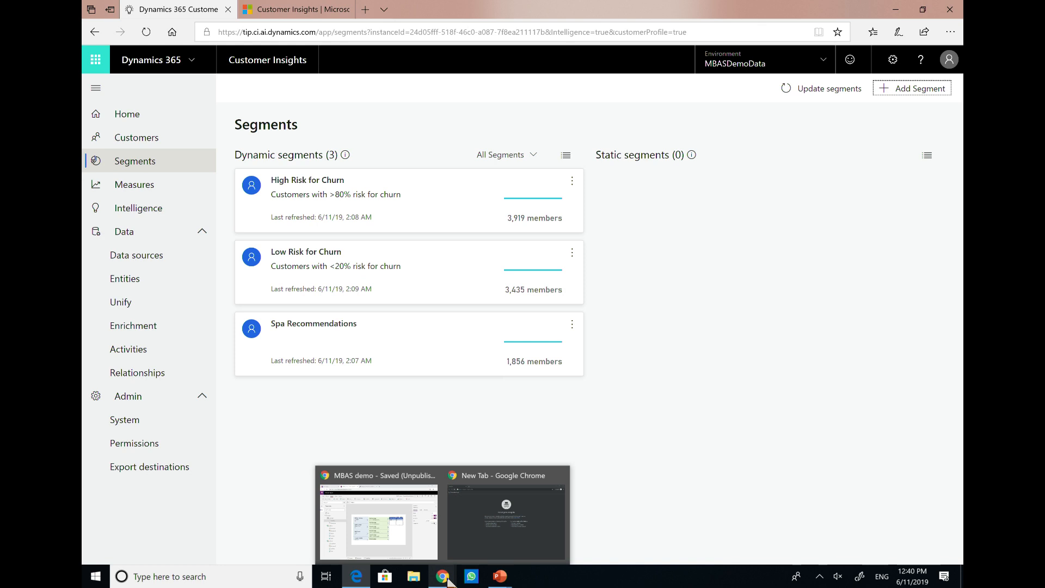
{"action": "mouse_move", "coordinate": [493, 581]}
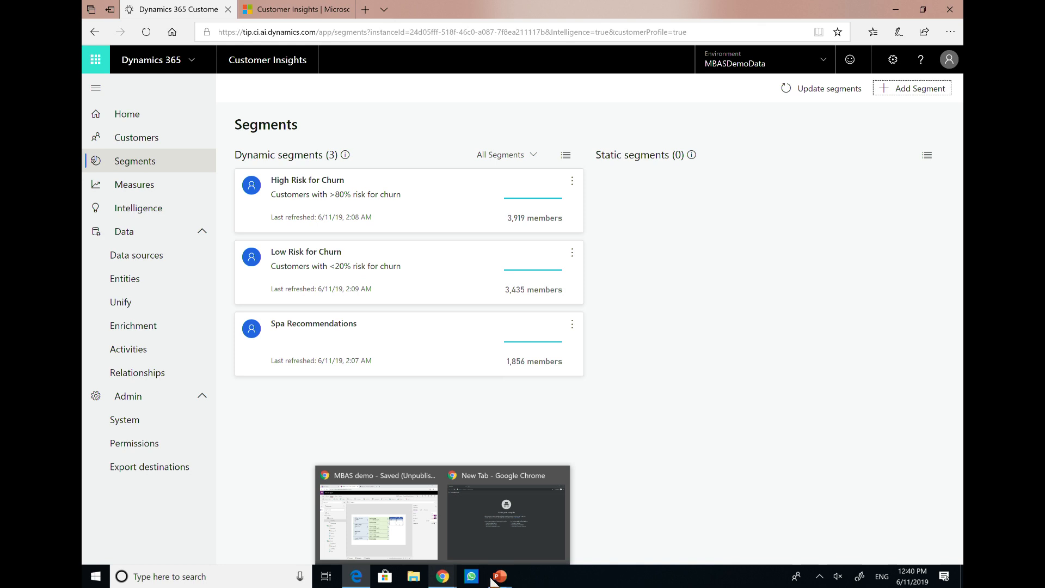
{"action": "left_click", "coordinate": [498, 576]}
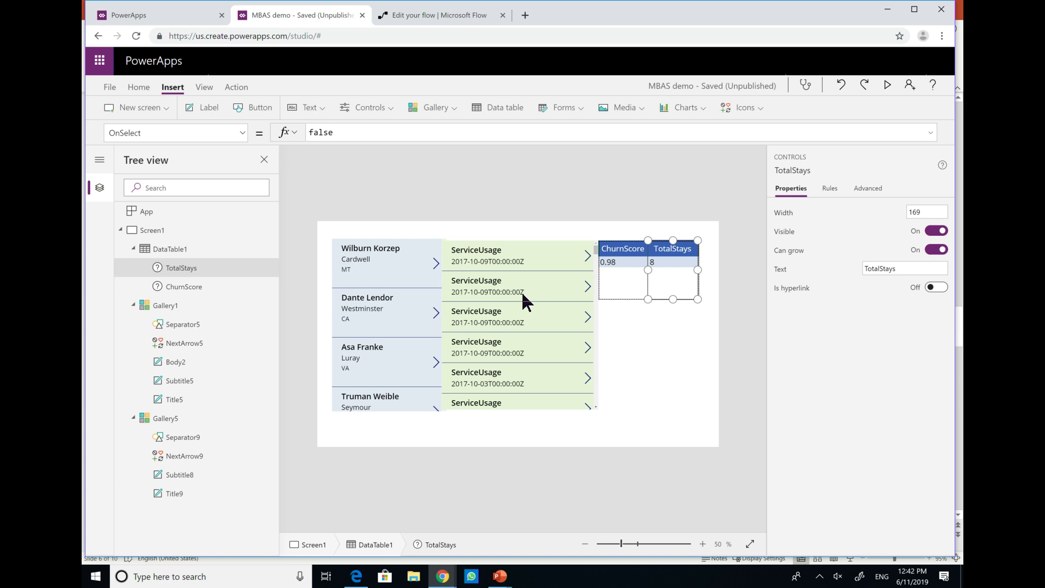
Reveal the If yes branch's Customer lookup and Create card for assistant step in MBAS Demo.
{"action": "left_click", "coordinate": [437, 14]}
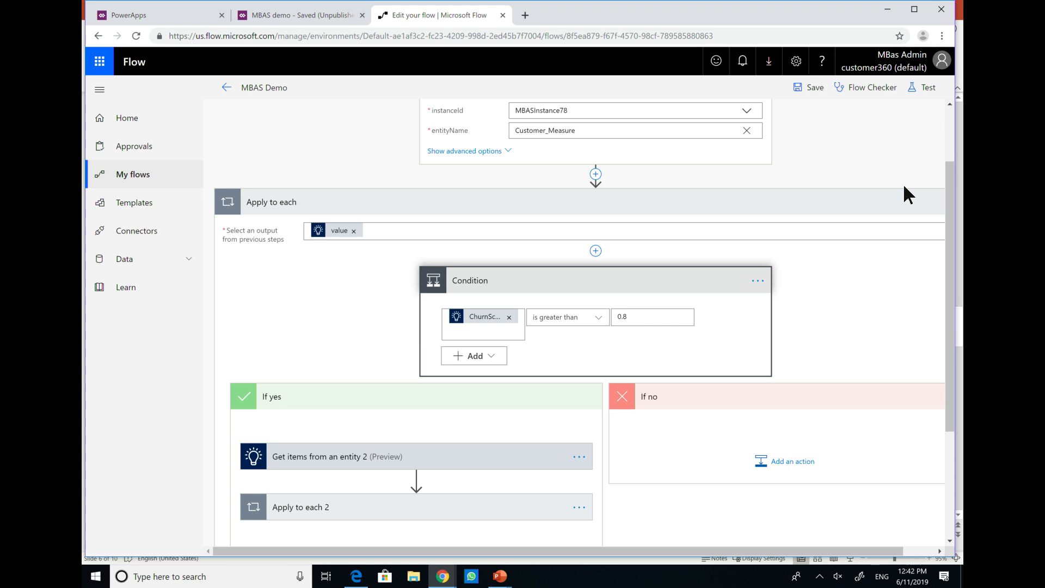
{"action": "mouse_move", "coordinate": [371, 464]}
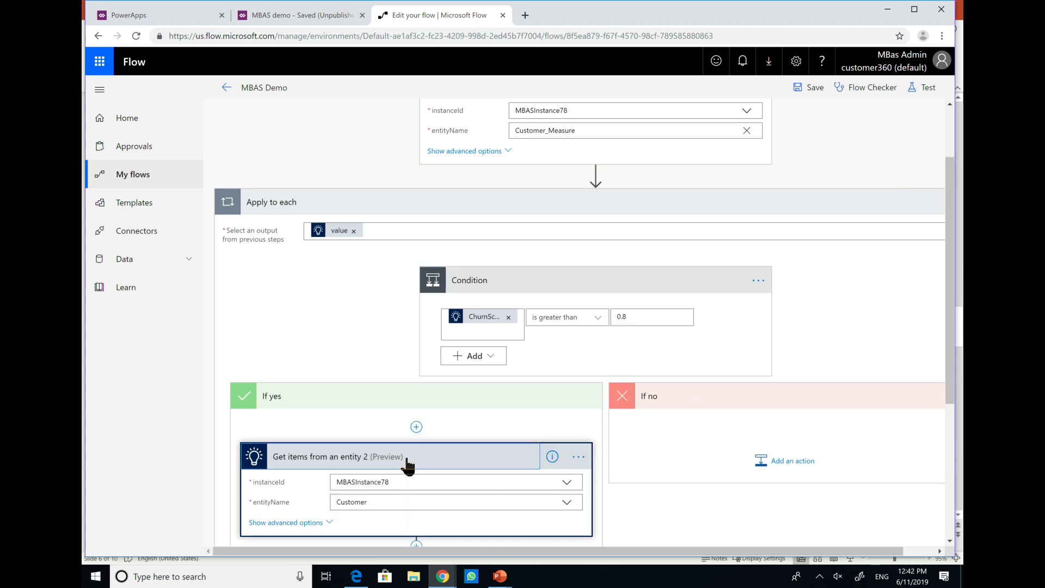
{"action": "scroll", "scroll_direction": "down", "scroll_amount": 3}
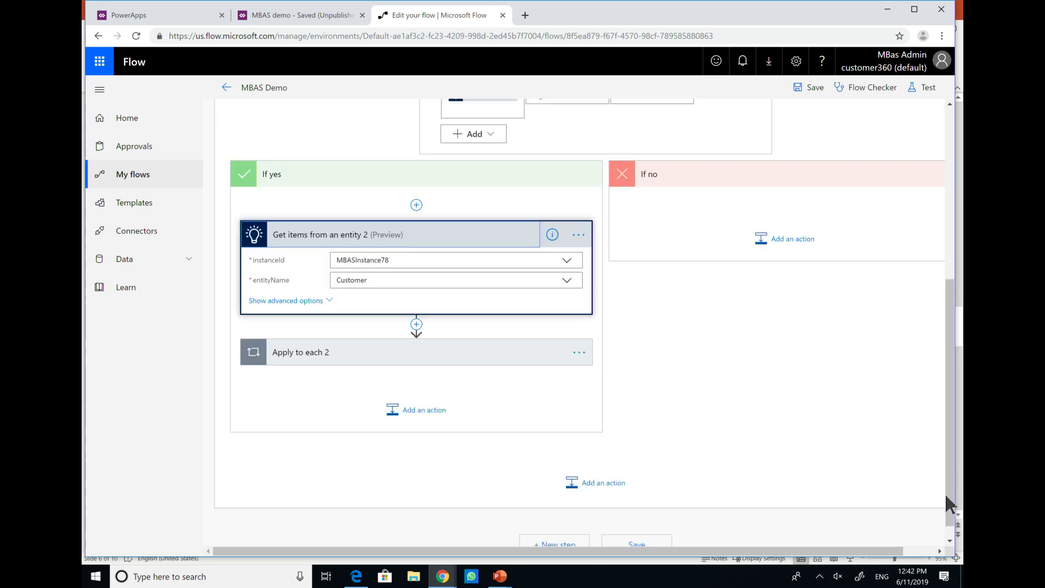
{"action": "scroll", "scroll_direction": "down", "scroll_amount": 3}
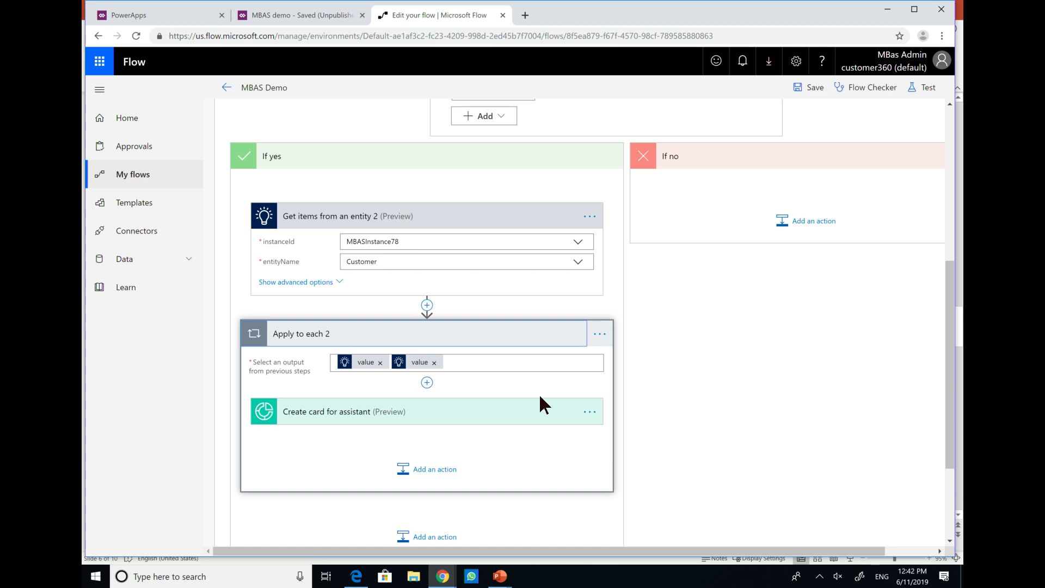
{"action": "left_click", "coordinate": [589, 411]}
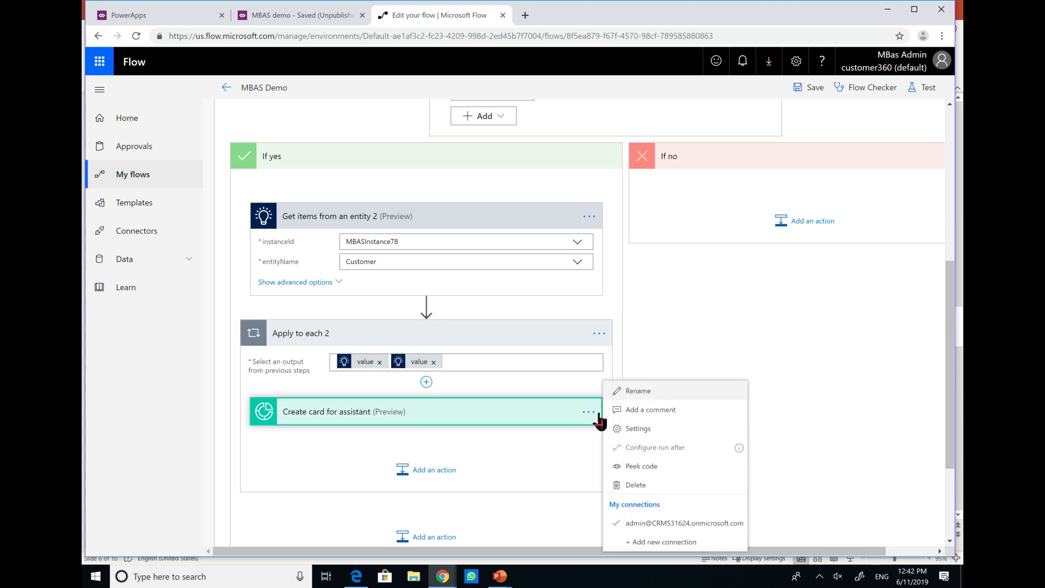
Expand the assistant card showing Contoso, title 'Churn is at risk' and an Open URL action.
{"action": "left_click", "coordinate": [400, 412]}
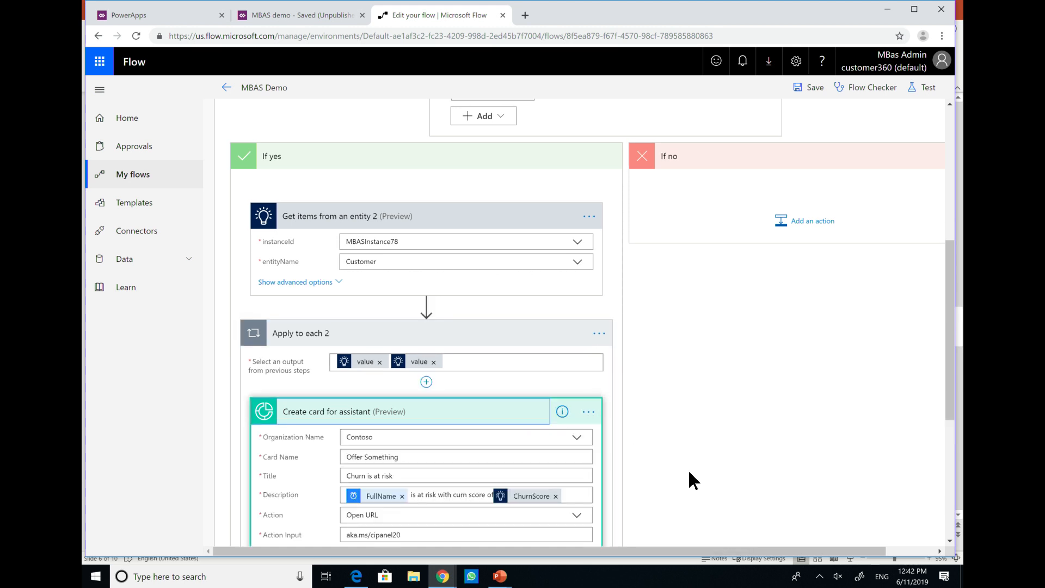
{"action": "scroll", "scroll_direction": "down", "scroll_amount": 3}
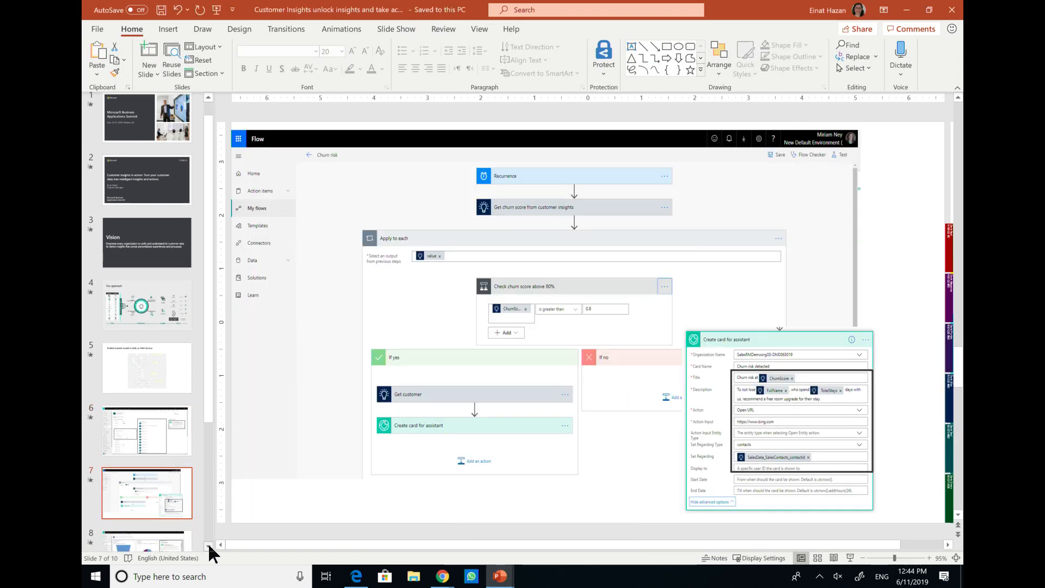
Scroll the PowerPoint deck to the Customer Insights benefits summary slide.
{"action": "scroll", "scroll_direction": "down", "scroll_amount": 3}
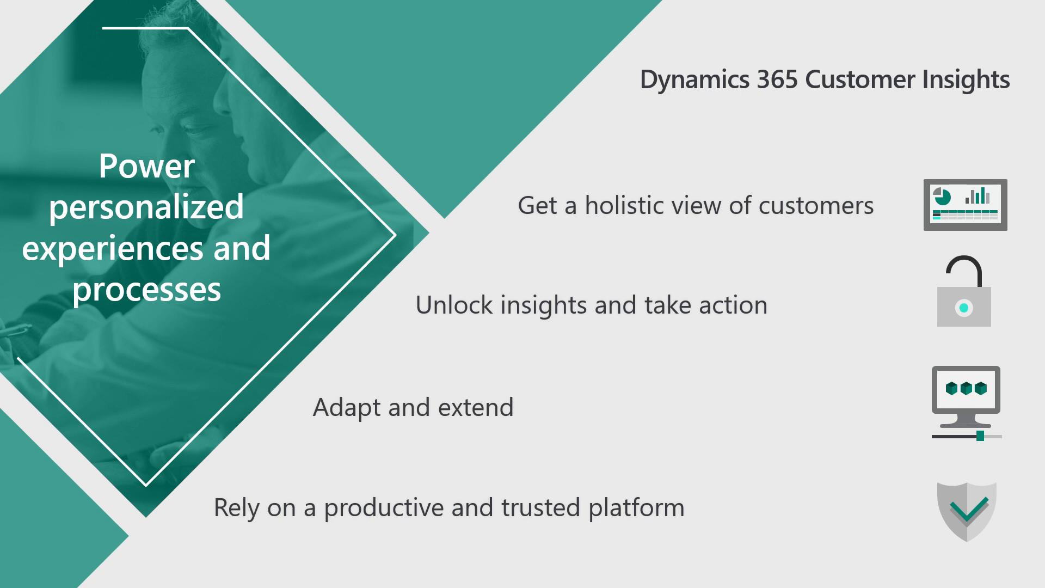
Advance to the closing slide inviting questions, feedback, and the Customer Insights trial.
{"action": "key", "text": "Right"}
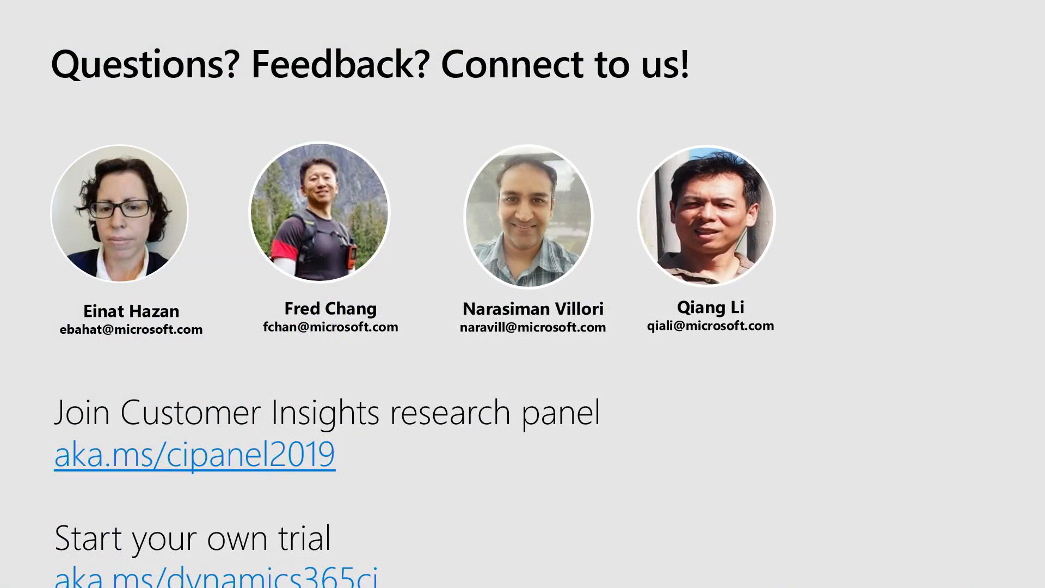